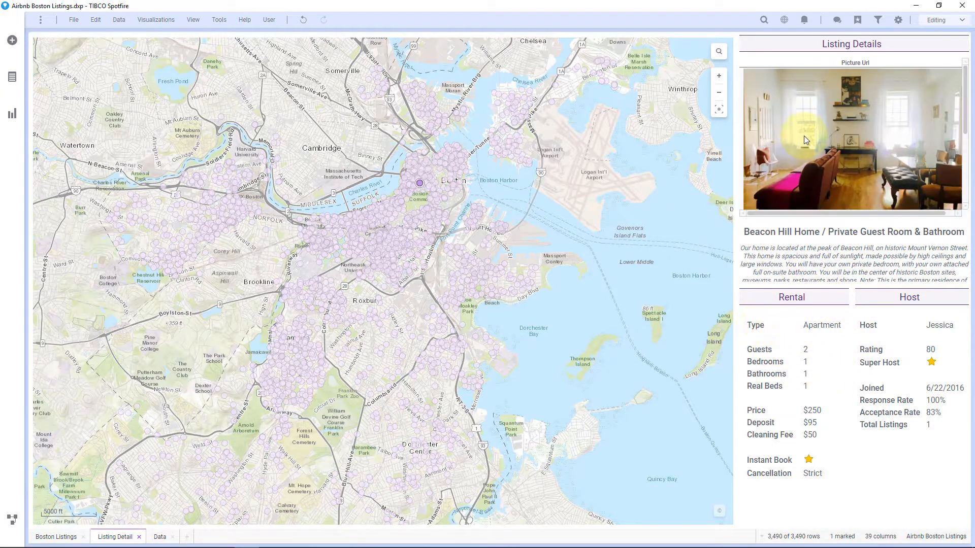
mouse_move(625, 188)
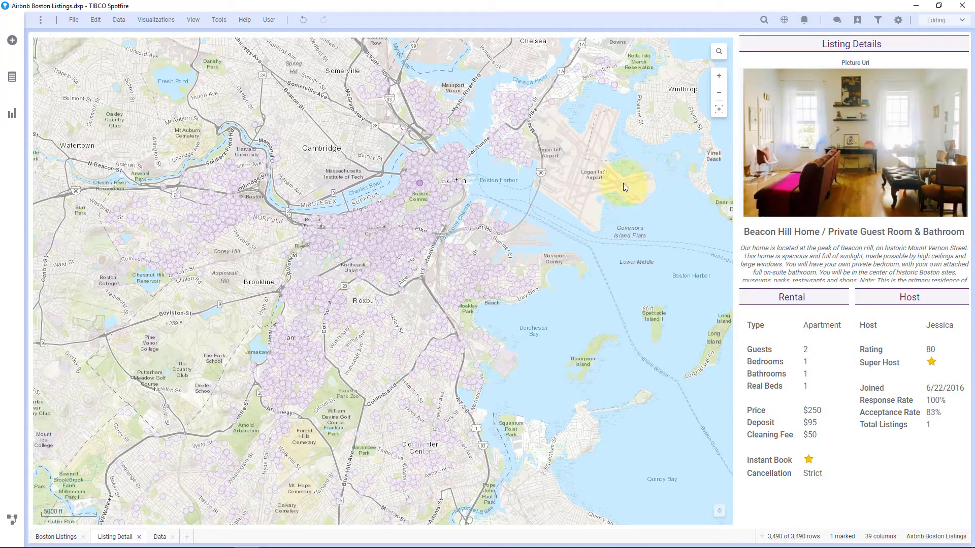
mouse_move(421, 185)
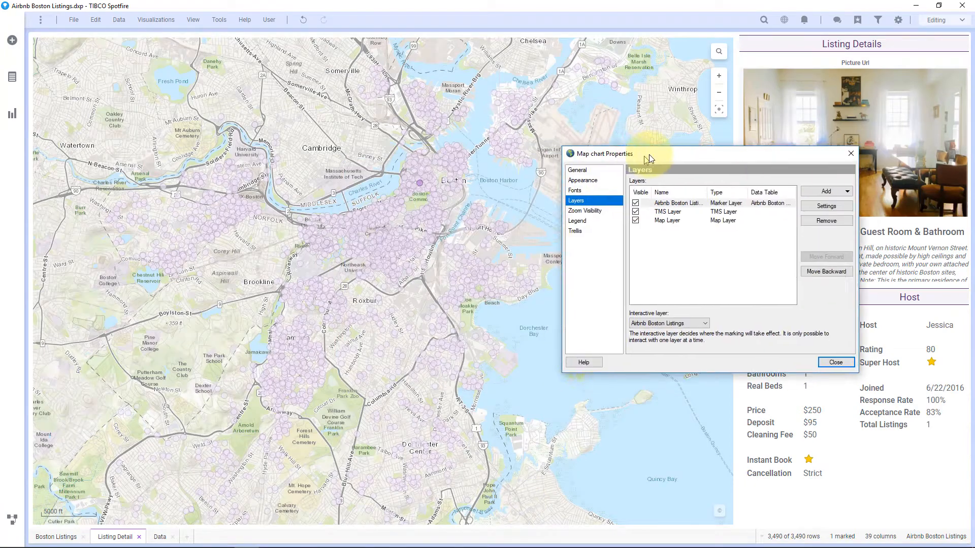
Step: Label the marker layer for marked rows only, as enlarged images from URL
left_click(826, 205)
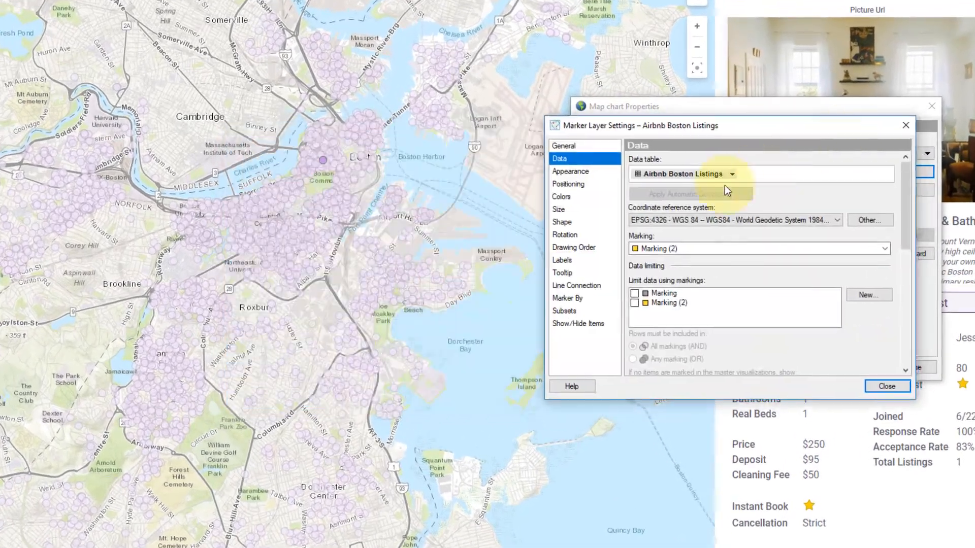
left_click(561, 259)
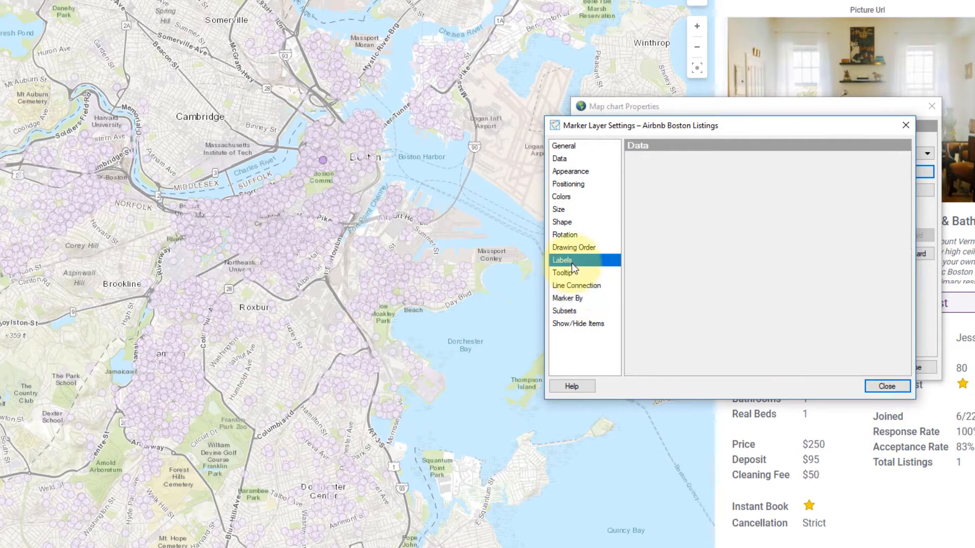
left_click(561, 260)
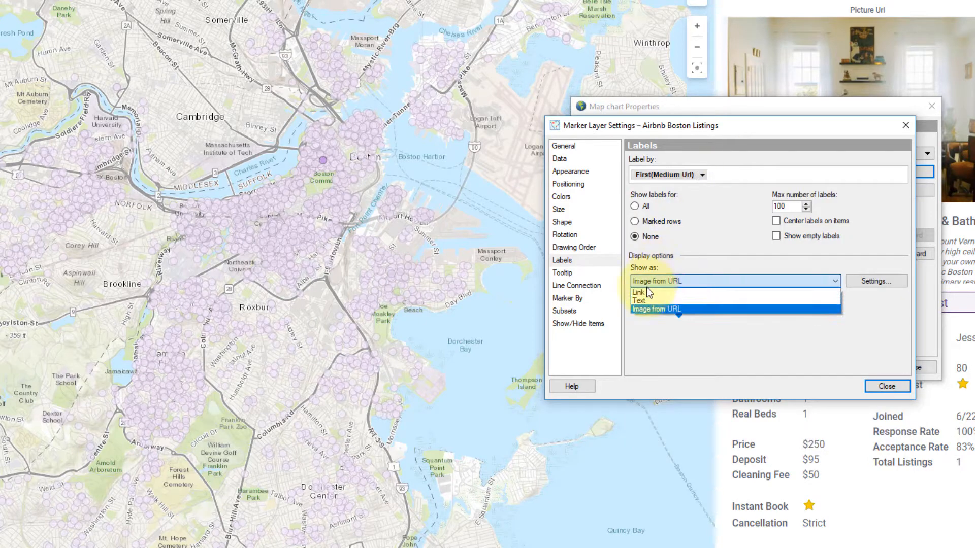
left_click(639, 301)
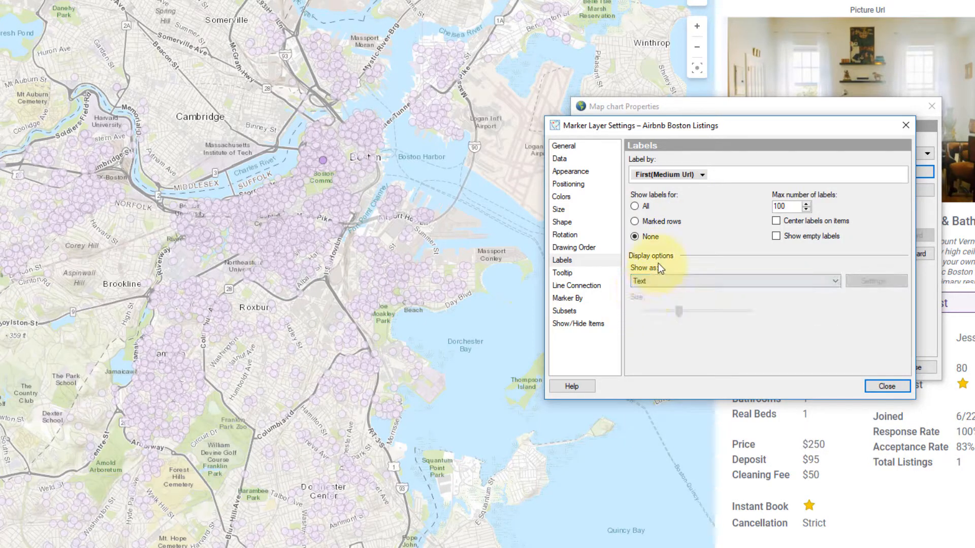
left_click(635, 206)
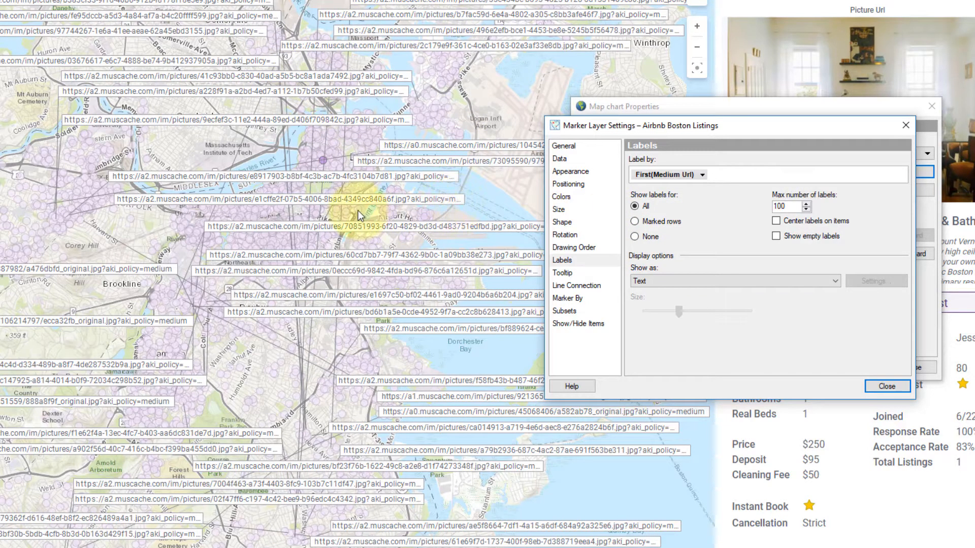
mouse_move(650, 222)
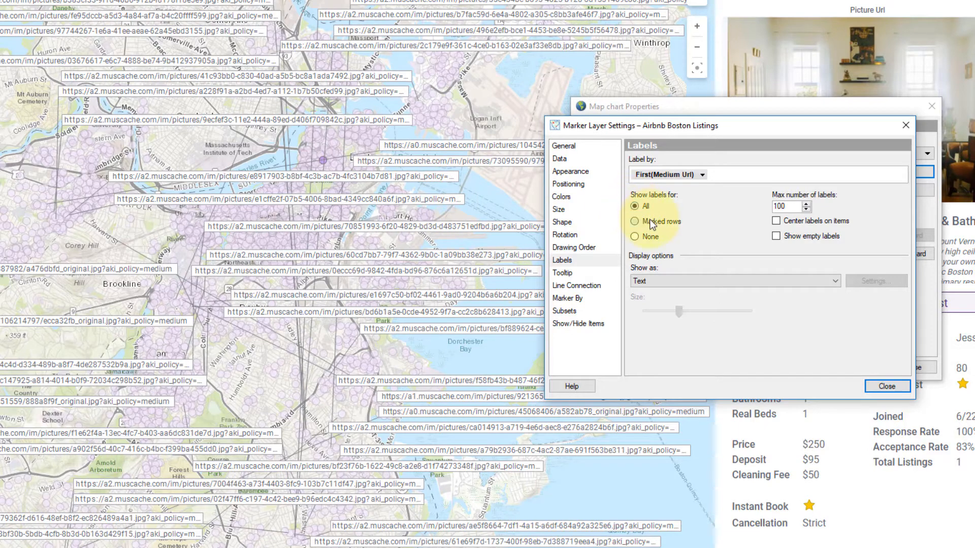
left_click(633, 221)
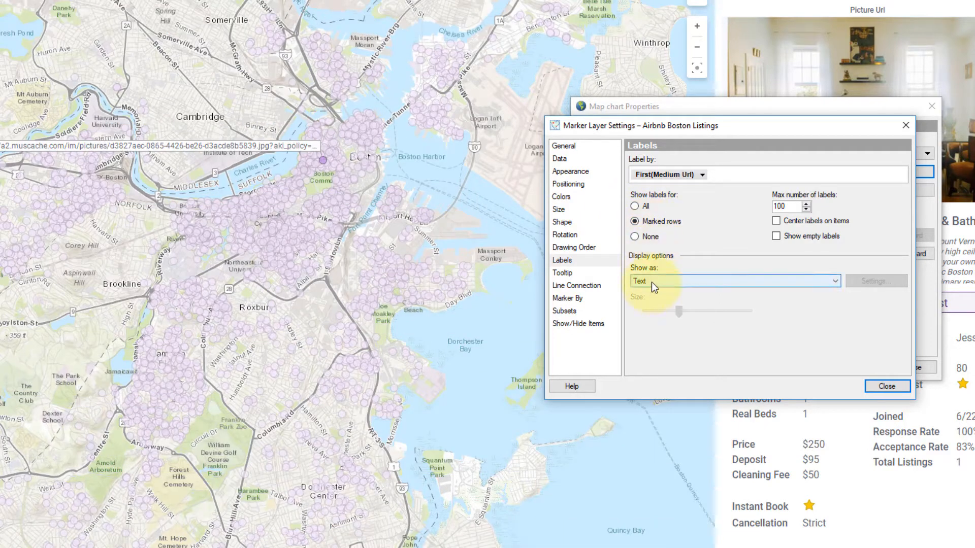
left_click(734, 280)
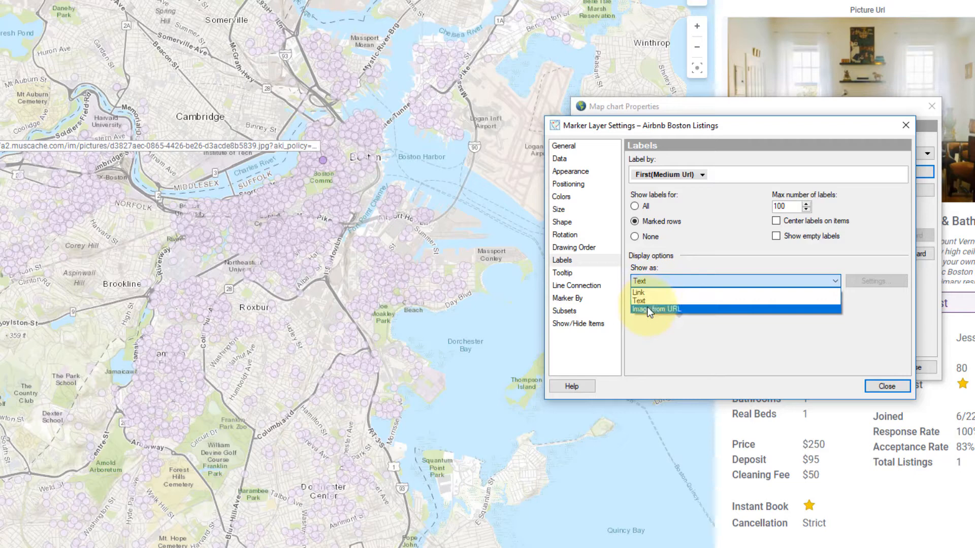
left_click(664, 309)
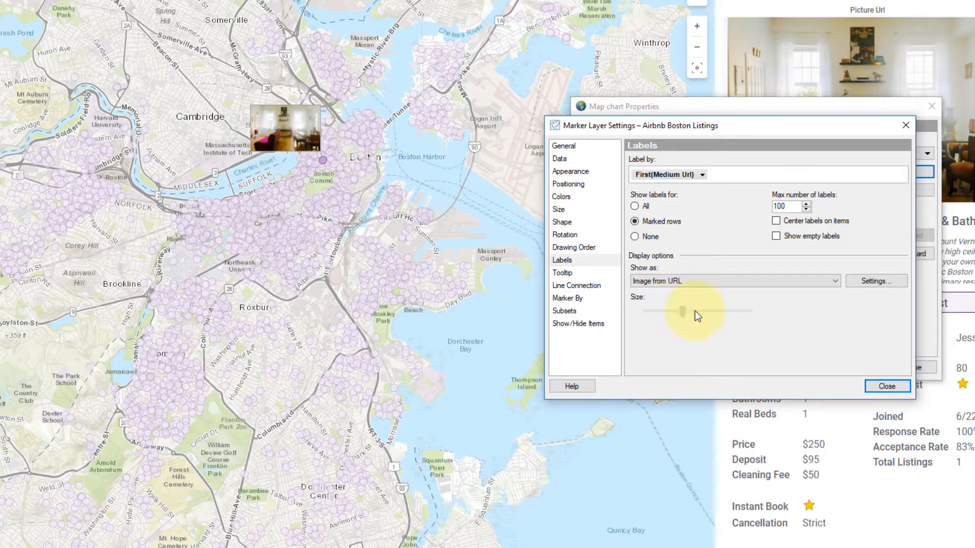
left_click_drag(682, 310, 678, 311)
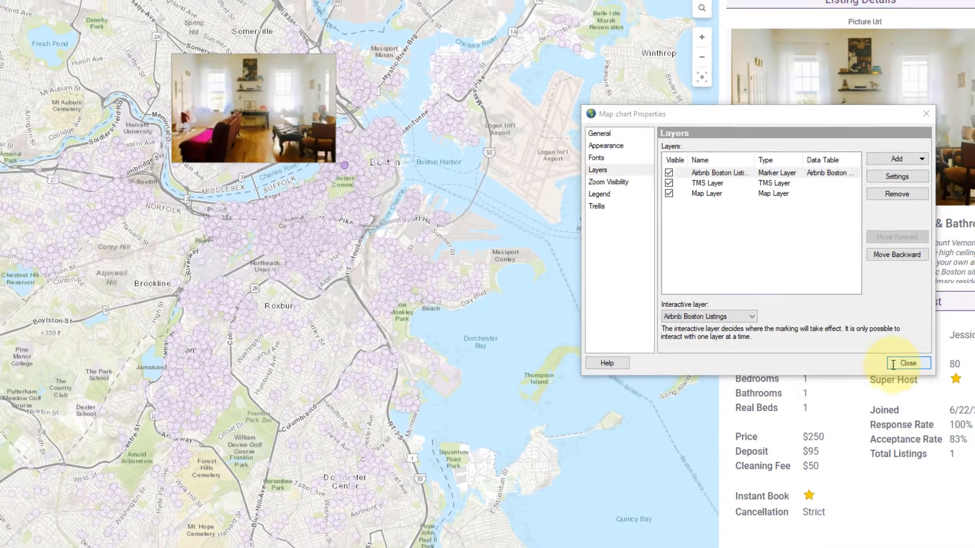
Step: Close the map properties dialog
left_click(906, 362)
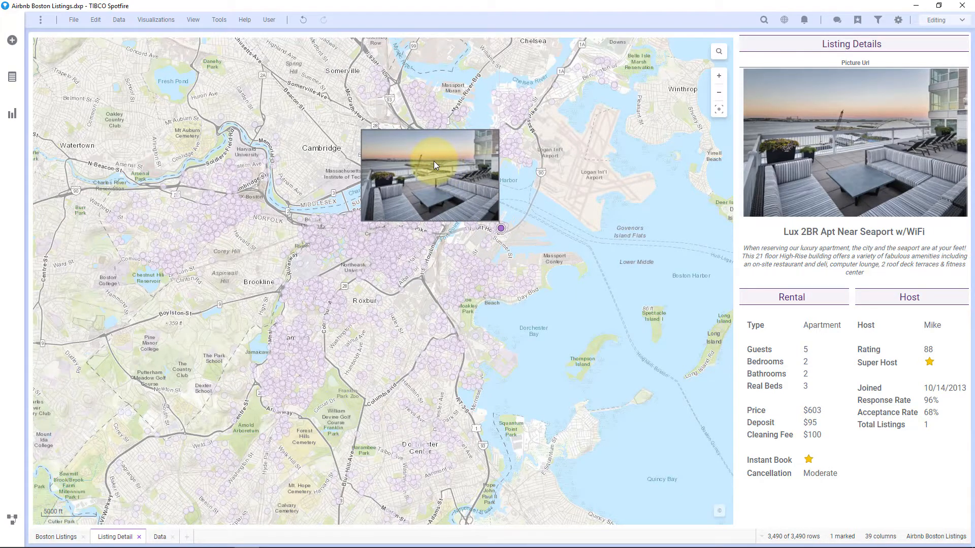
mouse_move(421, 250)
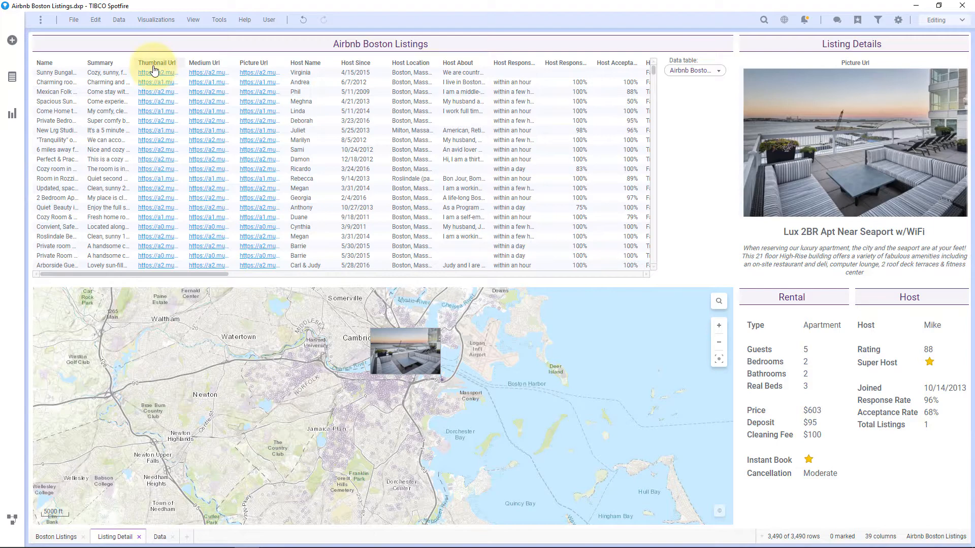
Step: Set the listings table's Medium Url column renderer to Image from URL
right_click(411, 110)
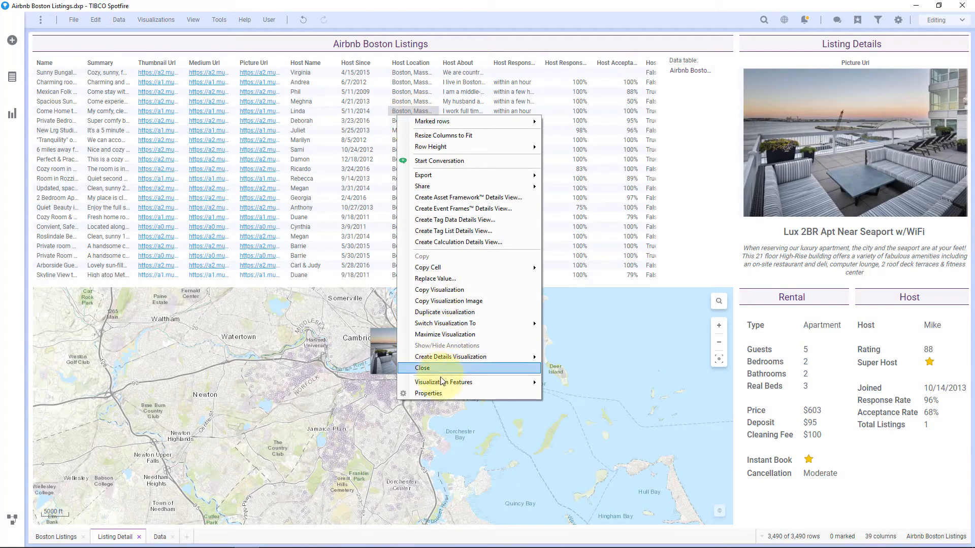
left_click(427, 393)
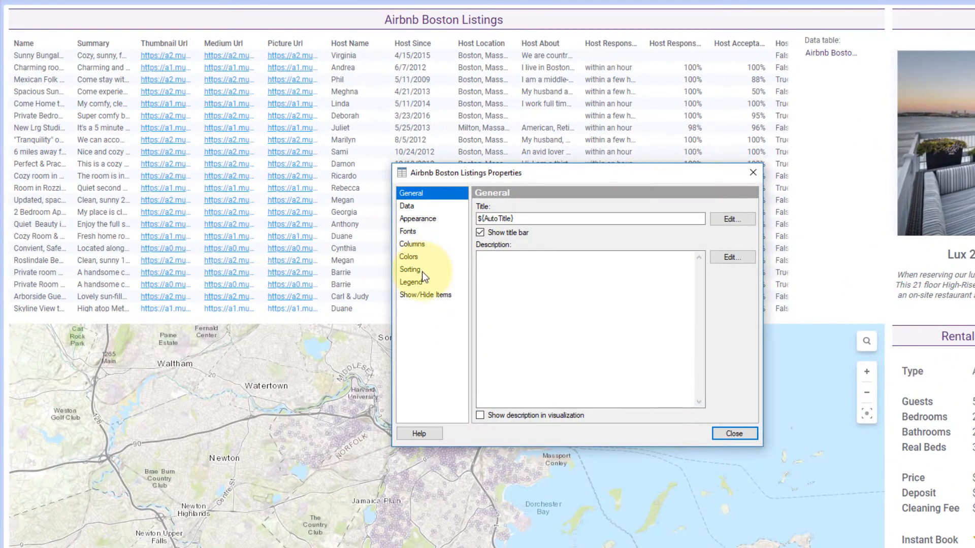
left_click(412, 243)
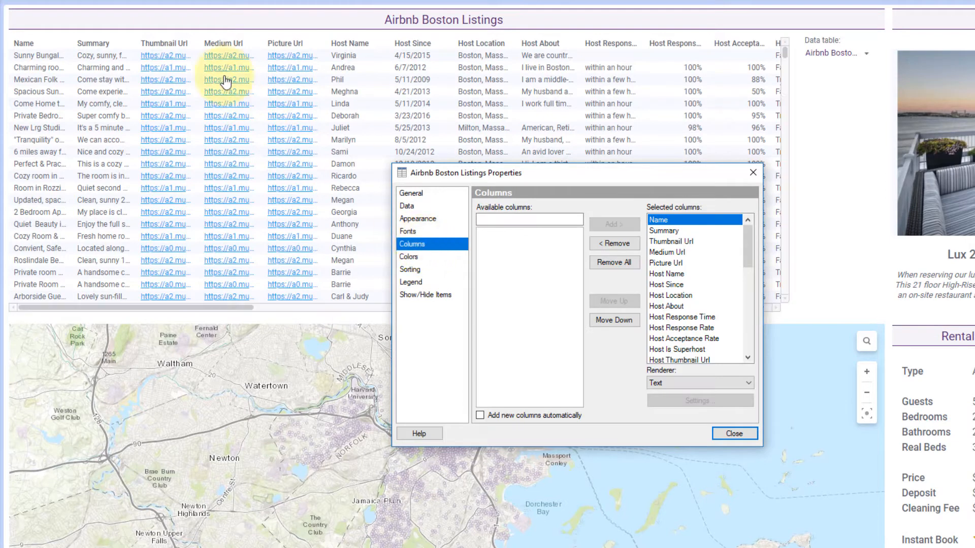
left_click(671, 251)
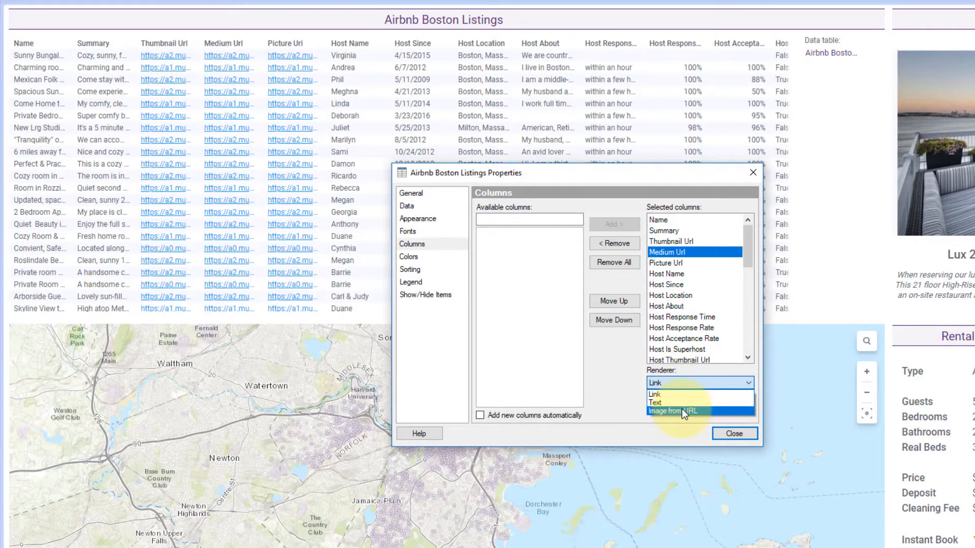
left_click(677, 411)
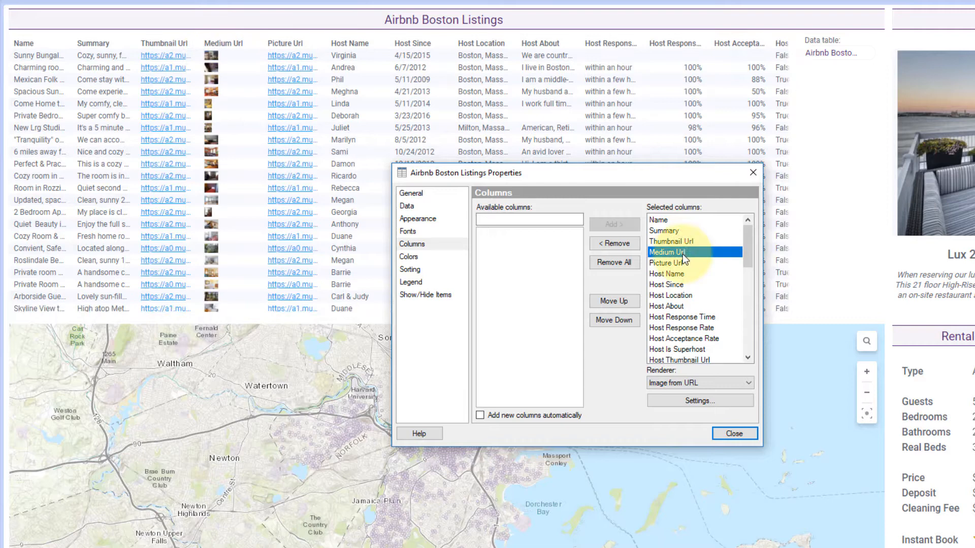
Step: Remove every table column except Medium Url
left_click(612, 262)
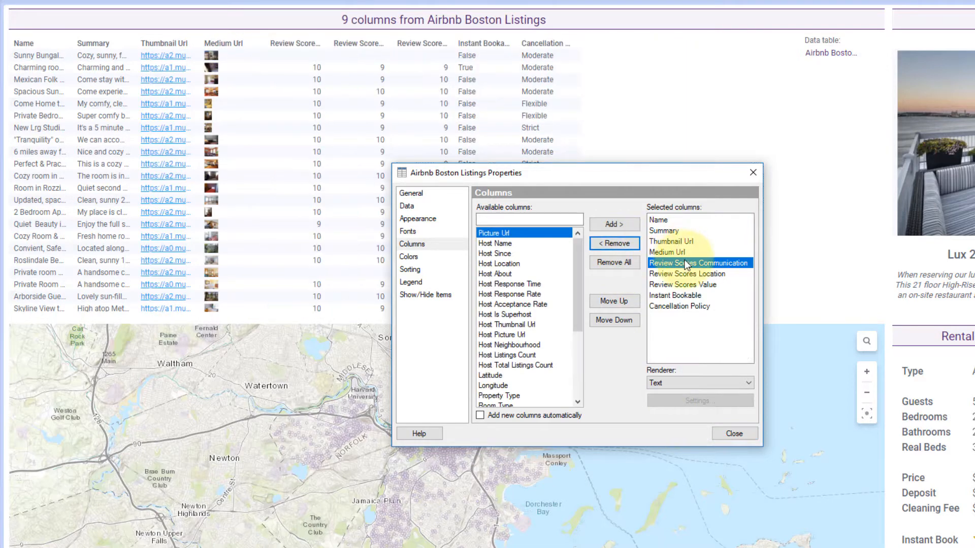
left_click(614, 243)
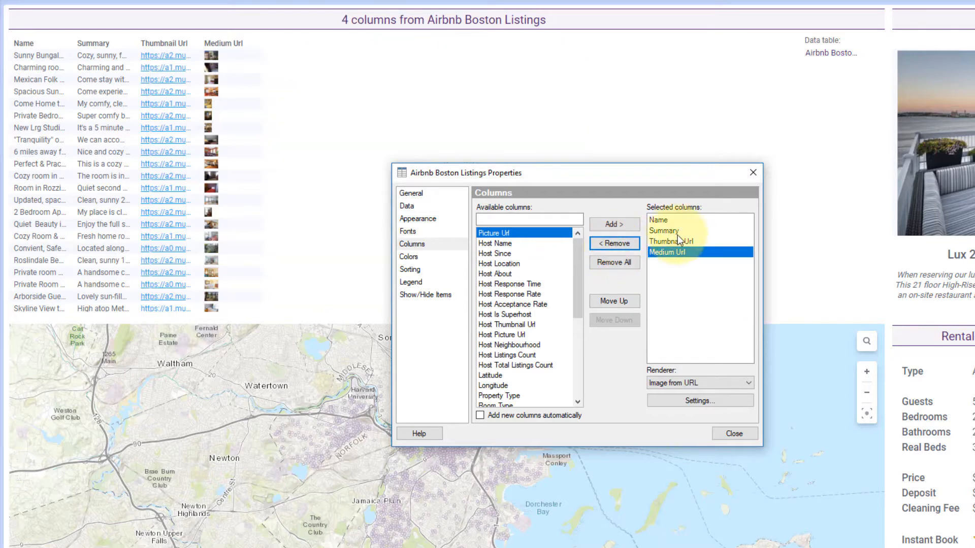
left_click(612, 243)
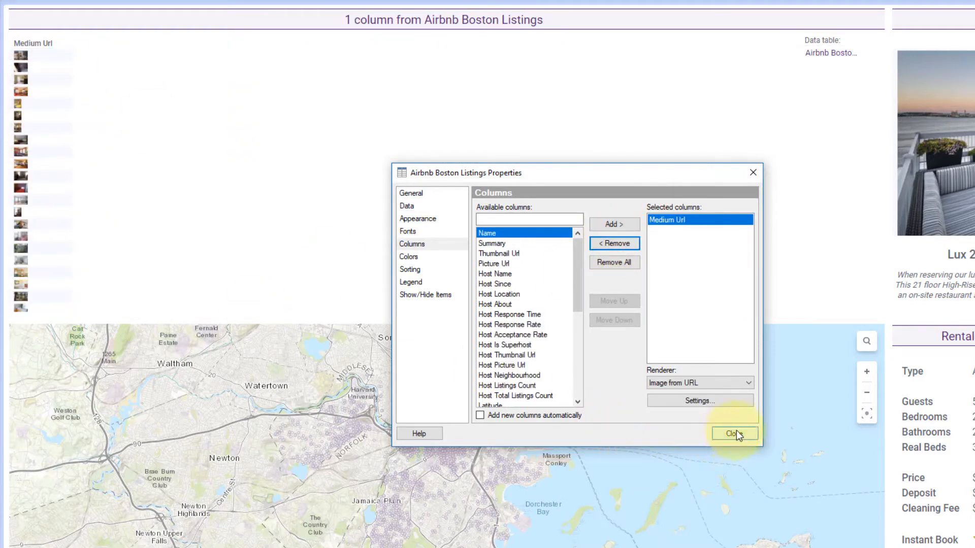
Step: Make table data rows 21 lines tall and widen the Medium Url photo column
left_click(418, 219)
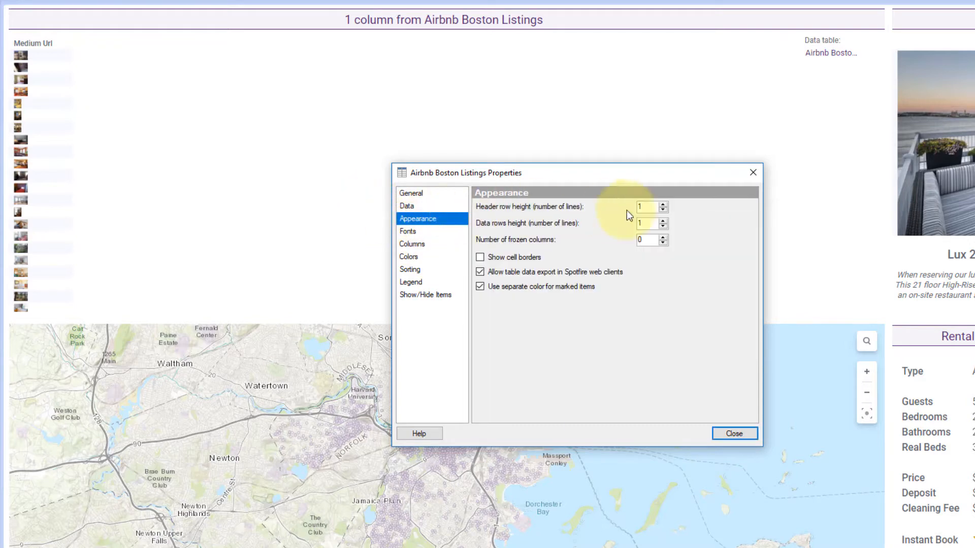
mouse_move(539, 219)
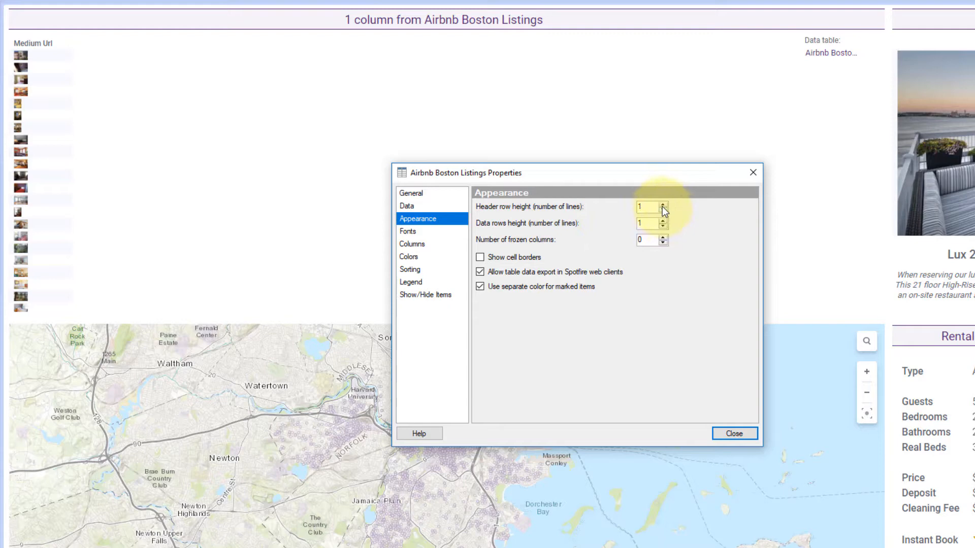
left_click(661, 202)
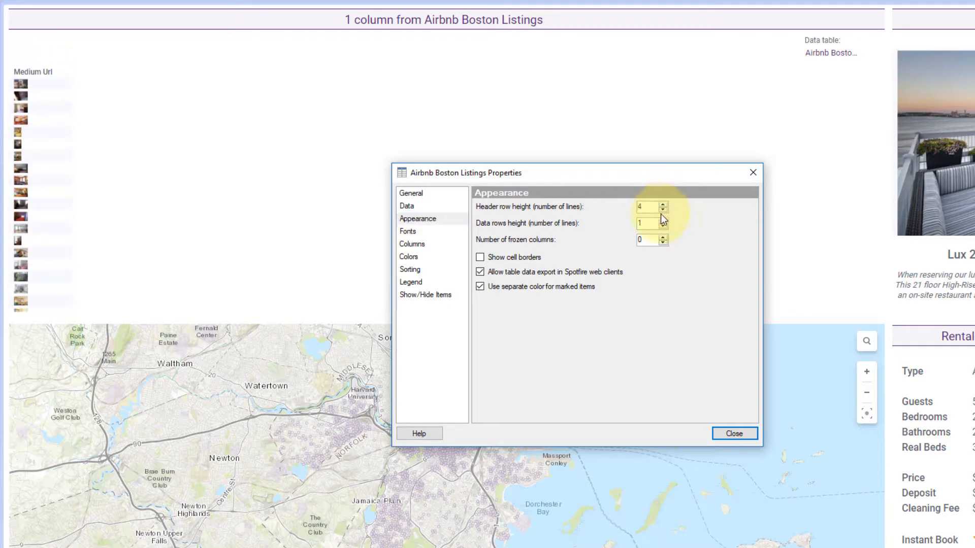
left_click(662, 210)
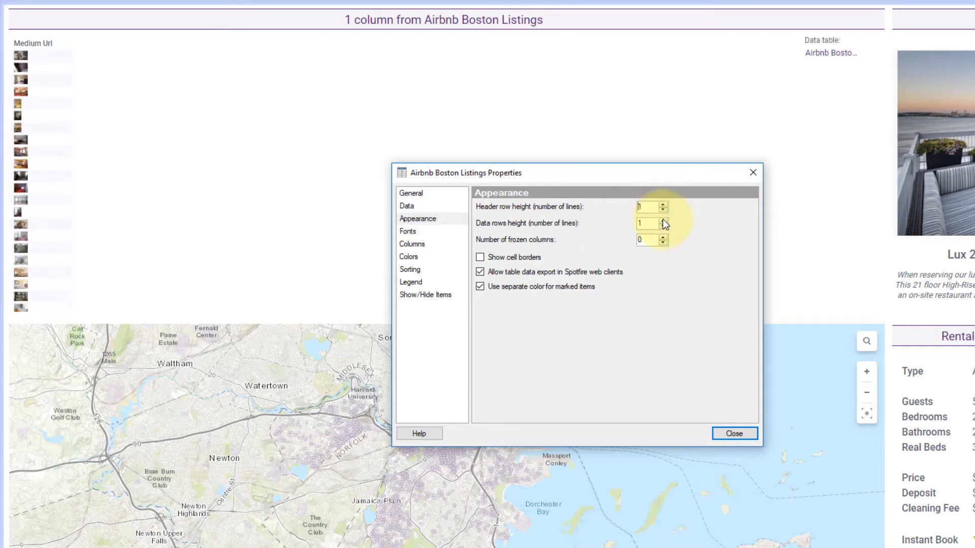
left_click(663, 221)
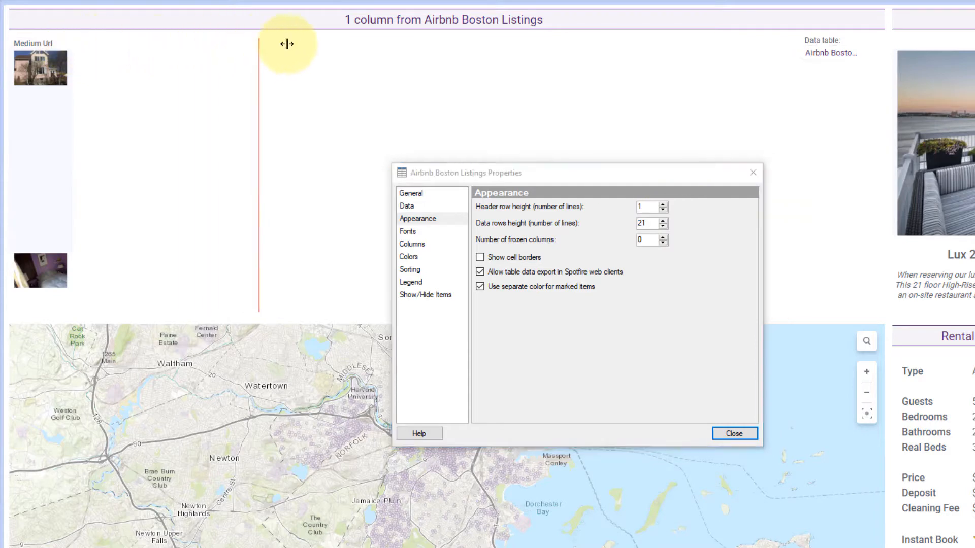
left_click_drag(287, 43, 313, 50)
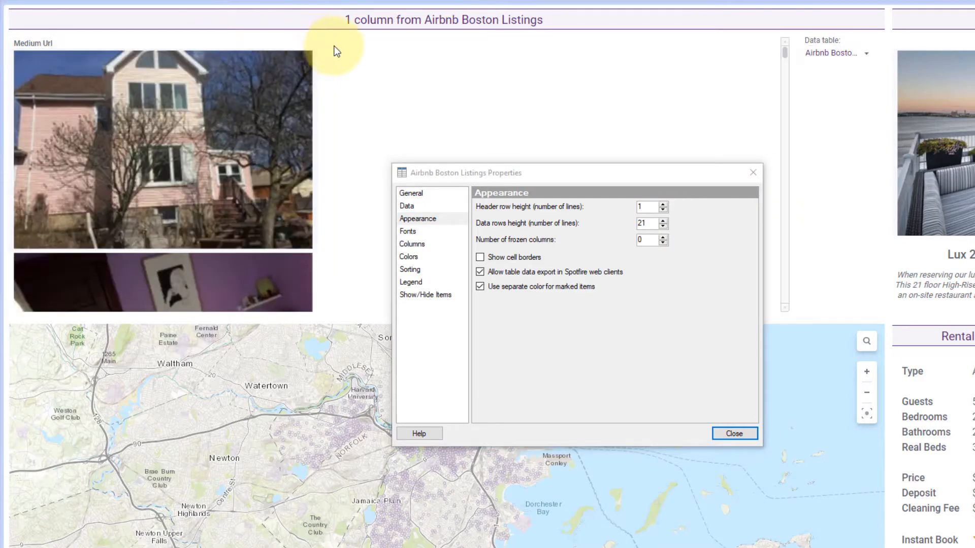
mouse_move(282, 81)
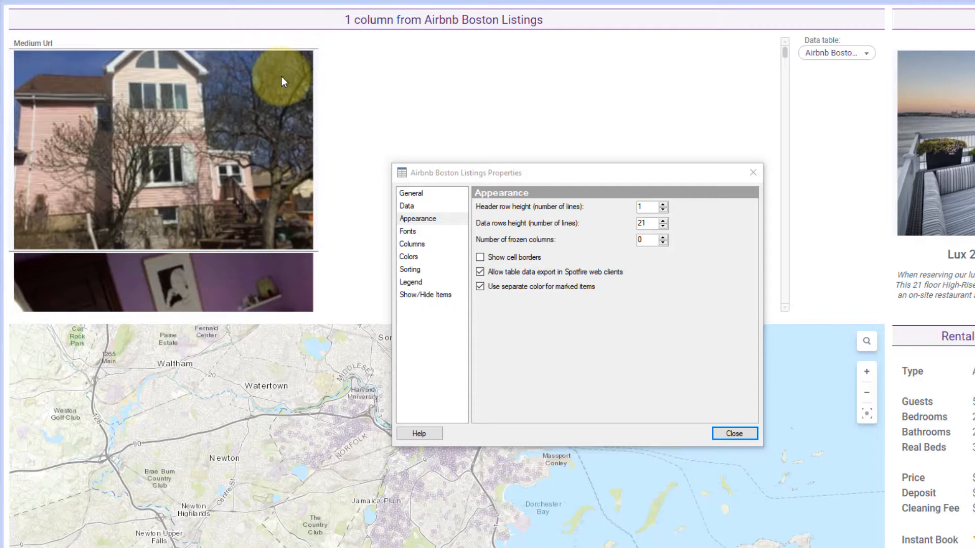
mouse_move(197, 144)
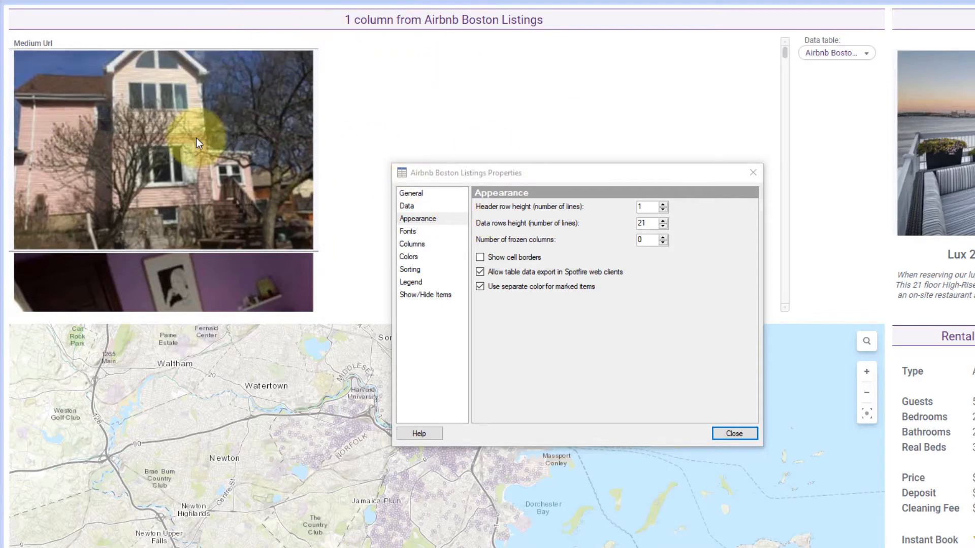
left_click(412, 243)
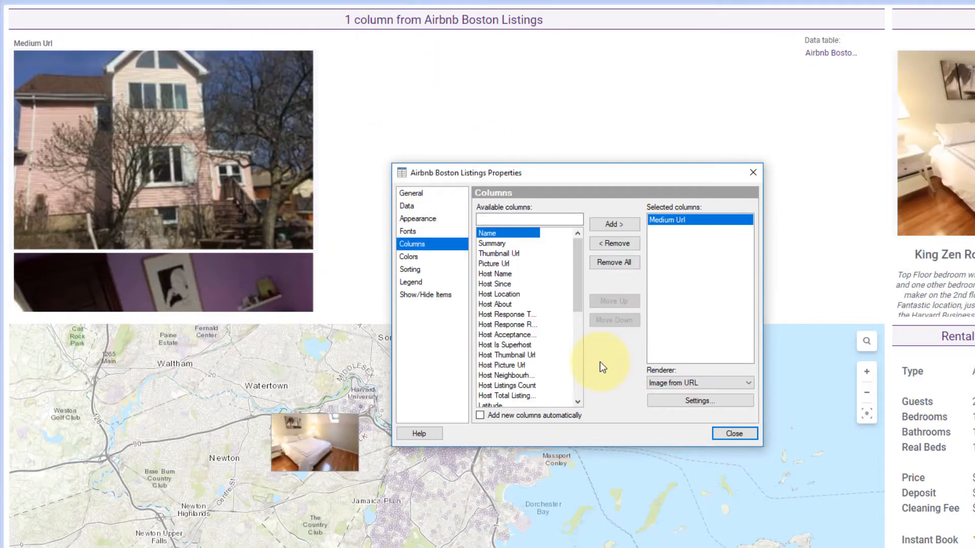
Step: Limit the photo table to Marking (2), empty until marked, then mark a map listing
left_click(406, 206)
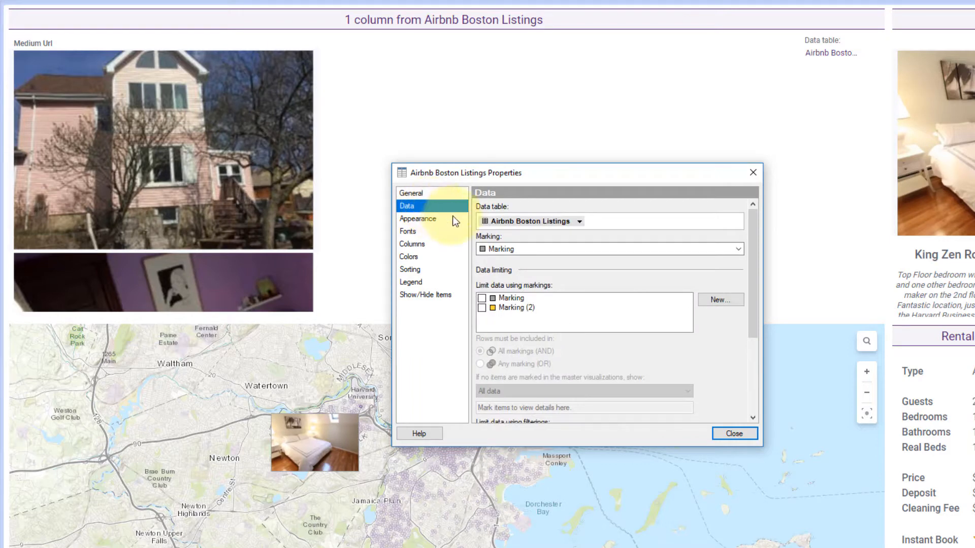
left_click(737, 249)
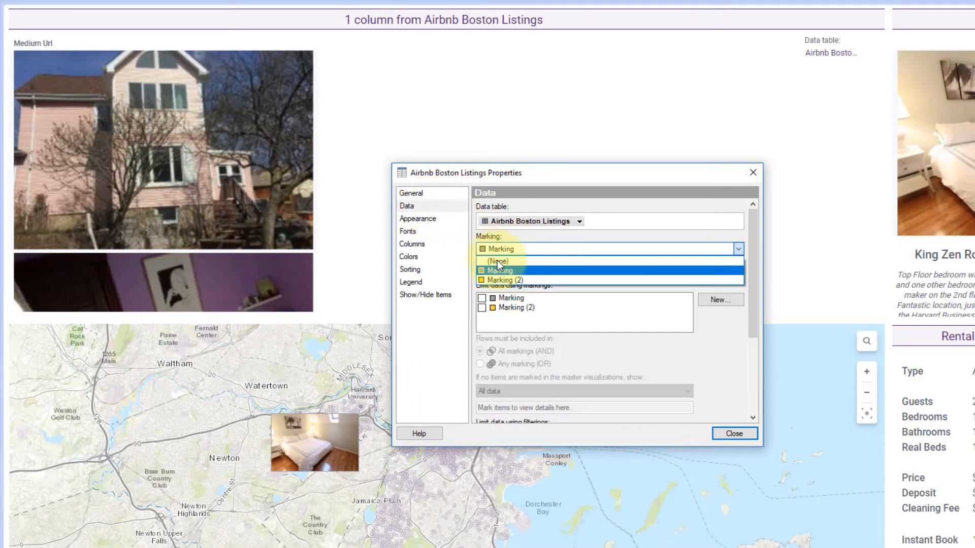
left_click(497, 261)
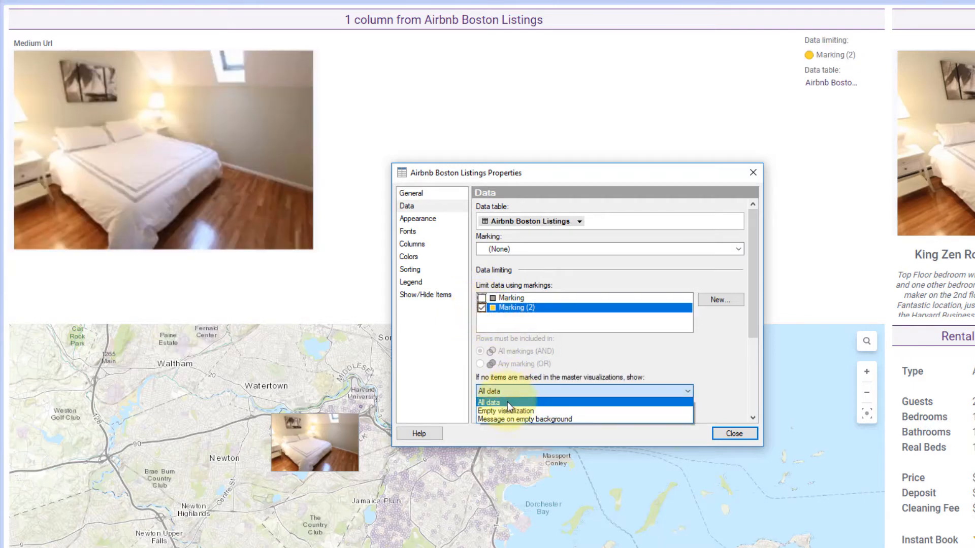
mouse_move(506, 411)
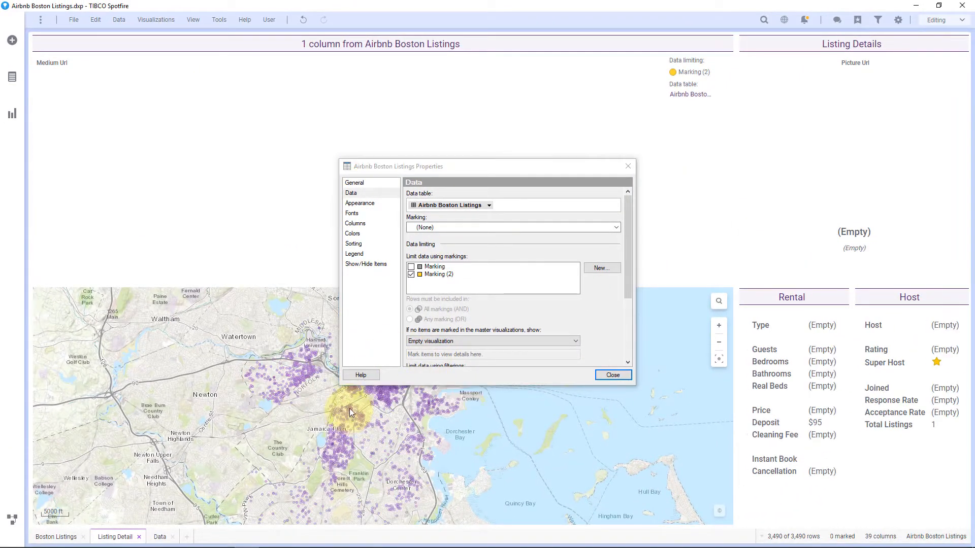
left_click(390, 397)
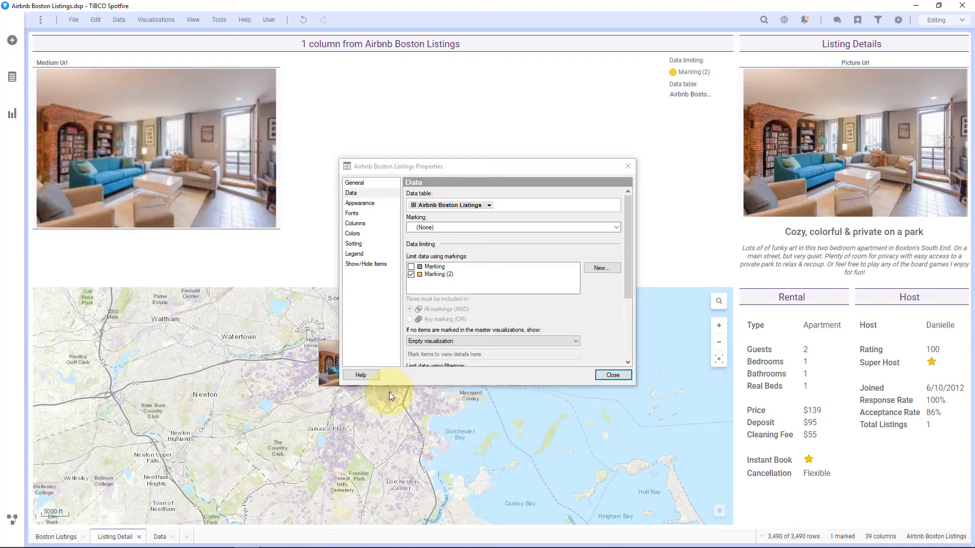
mouse_move(842, 89)
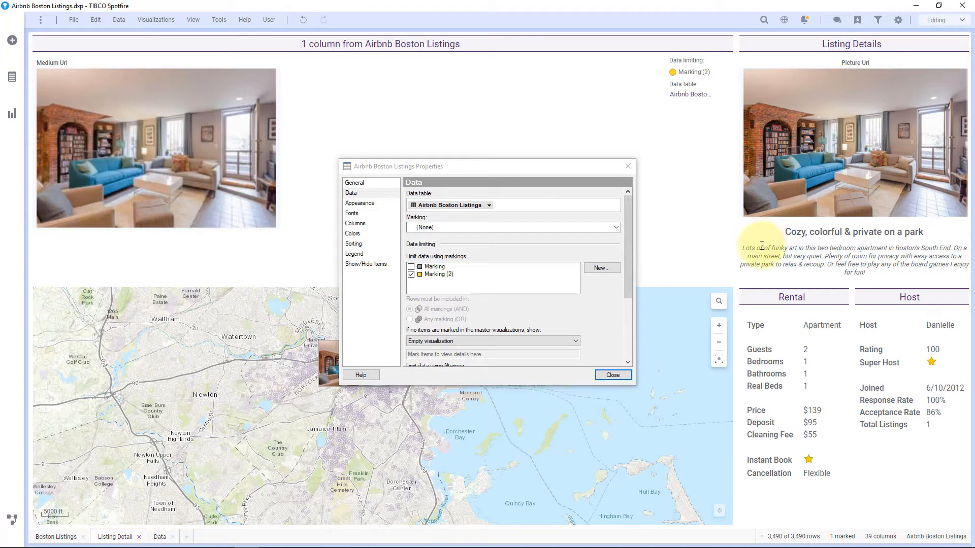
Step: Add a Host Acceptance Rate vs. Host Response Rate scatter plot beside the table and open its properties
right_click(823, 415)
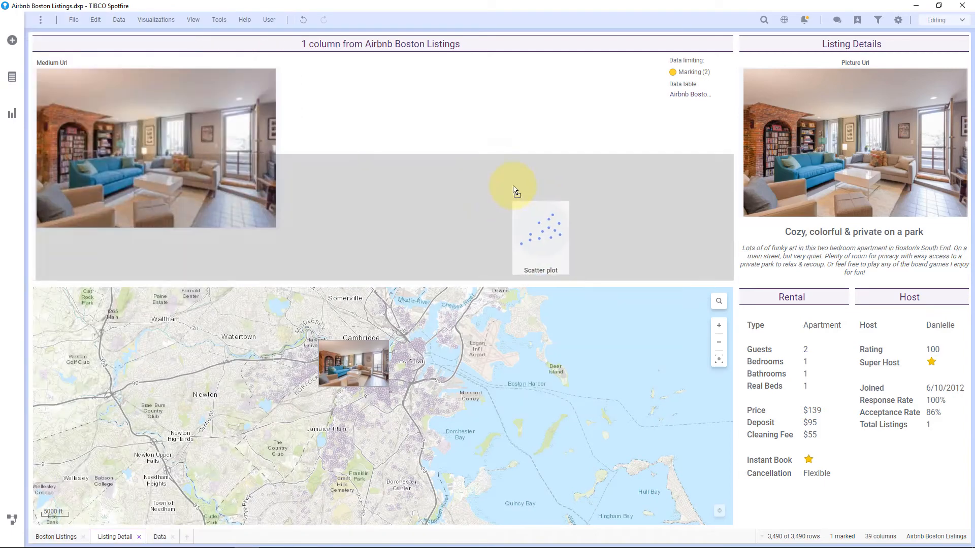
left_click(11, 113)
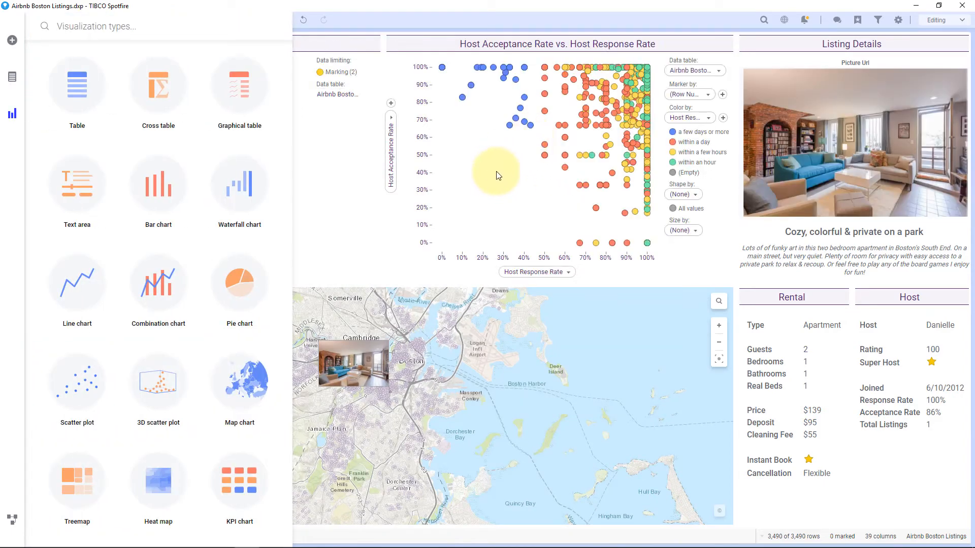
right_click(495, 174)
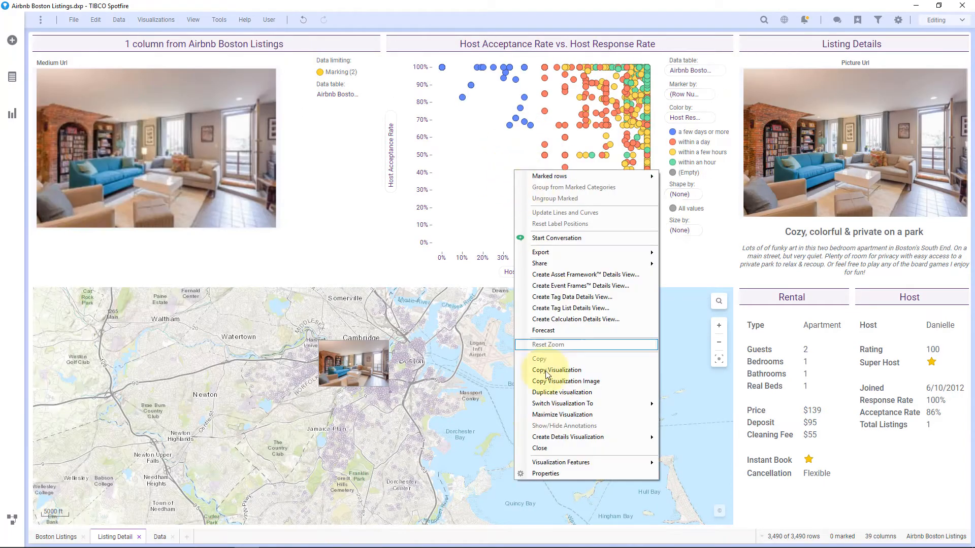
left_click(545, 473)
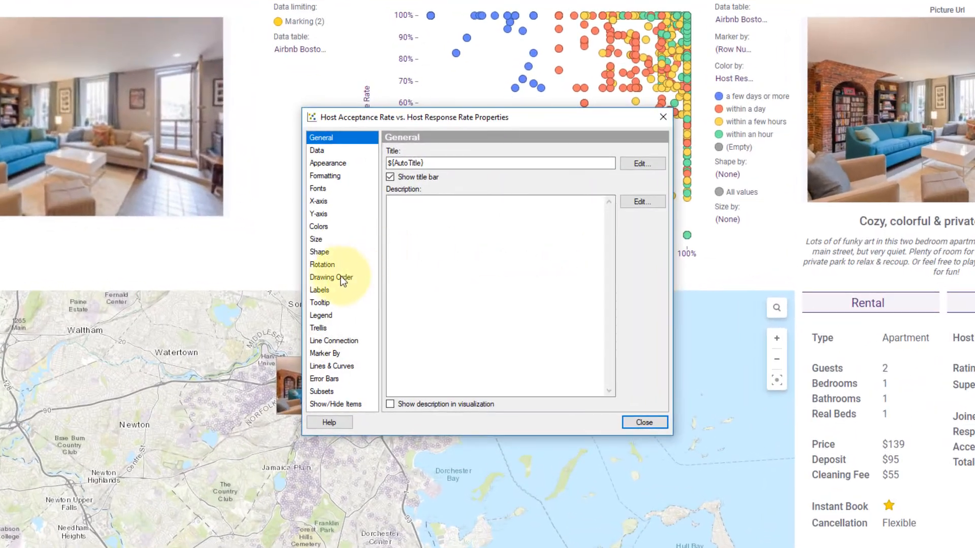
Step: Label the scatter plot by Medium Url, shown as images from URL
left_click(318, 290)
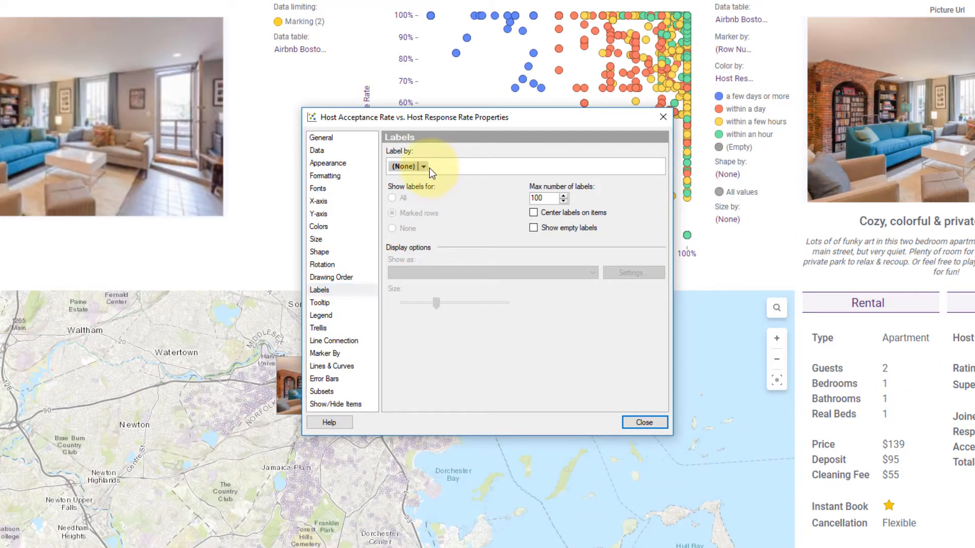
left_click(423, 166)
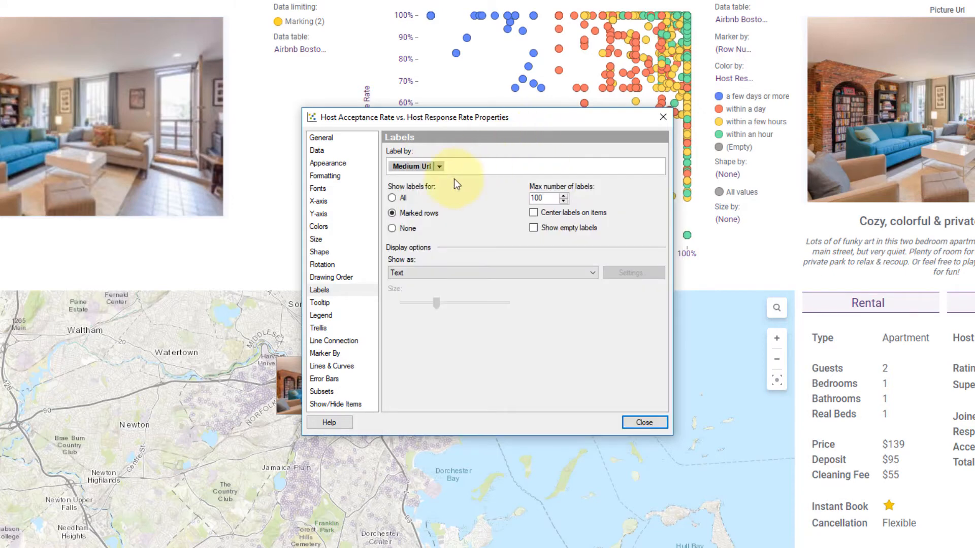
left_click(491, 272)
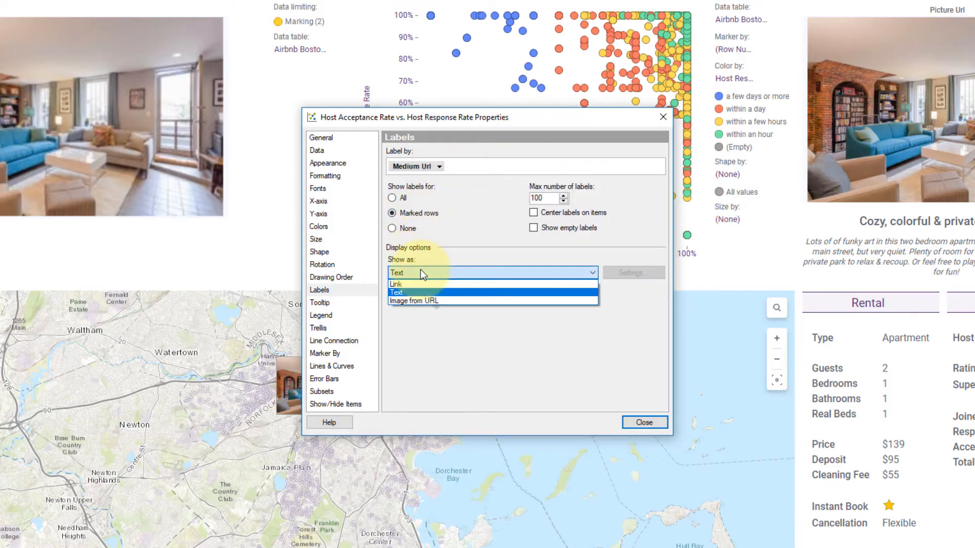
left_click(413, 300)
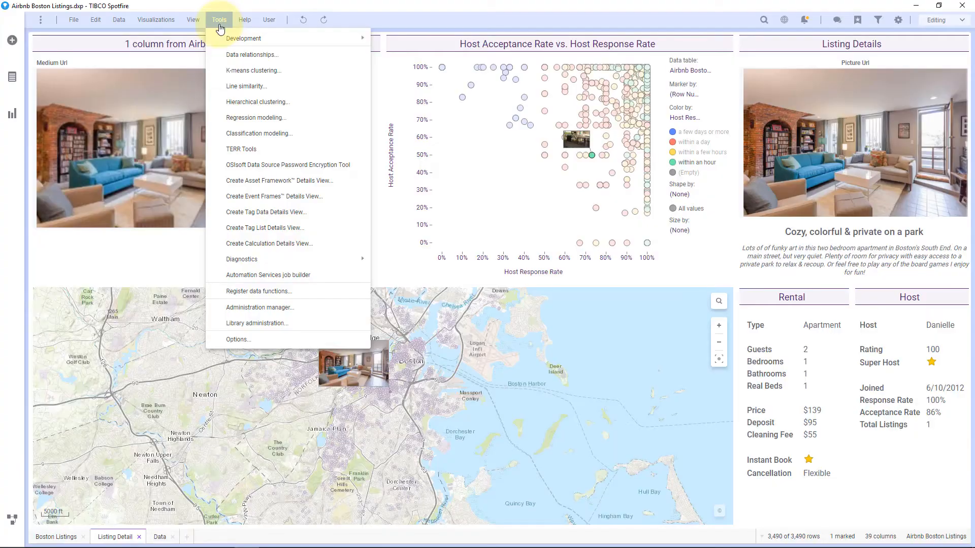
mouse_move(276, 309)
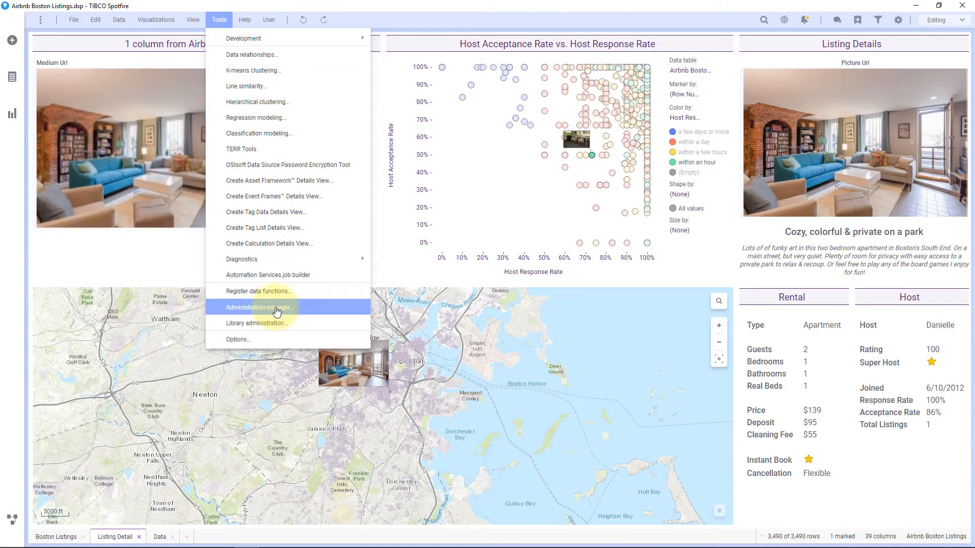
Step: Open the Administration Manager on its Preferences tab
left_click(260, 307)
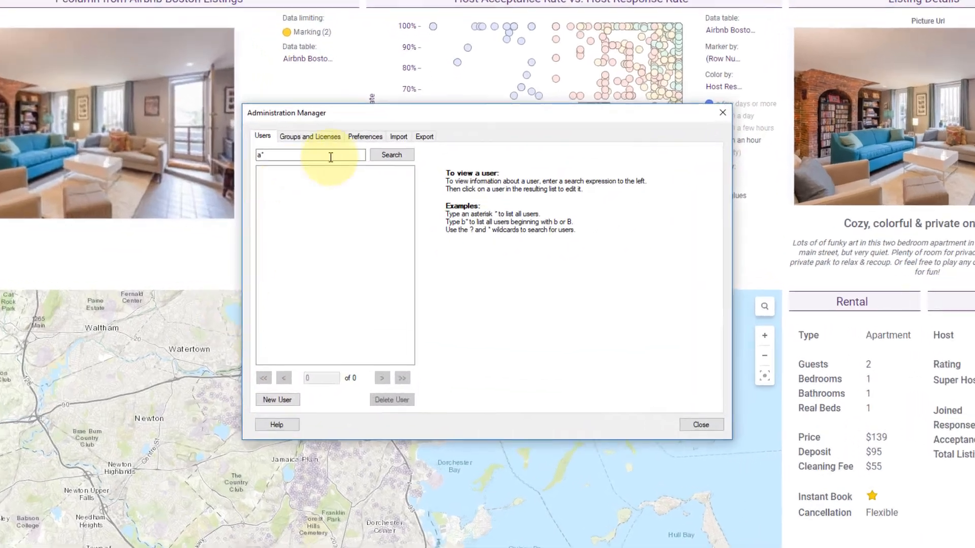
left_click(365, 136)
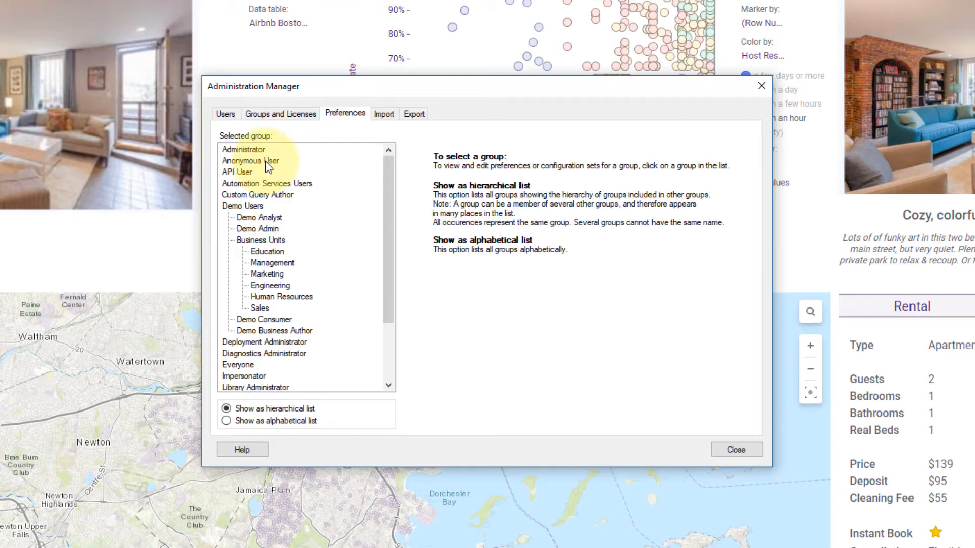
Step: Open the Everyone group's Application > ApplicationPreferences for editing
left_click(238, 365)
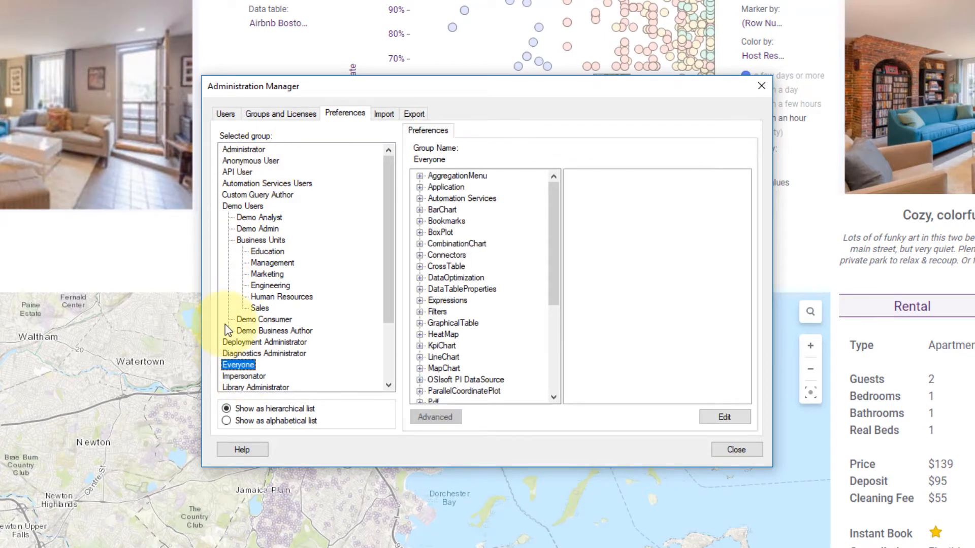
mouse_move(323, 261)
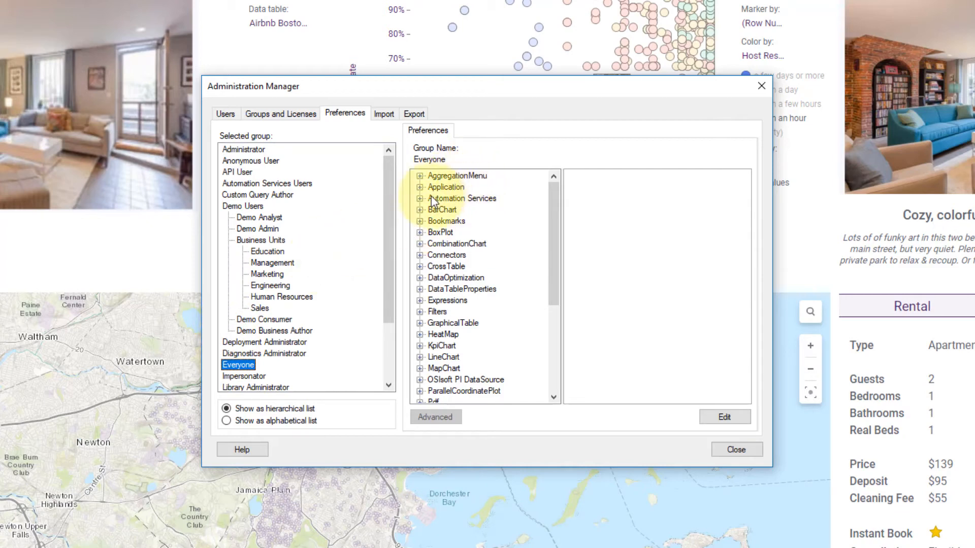
left_click(420, 188)
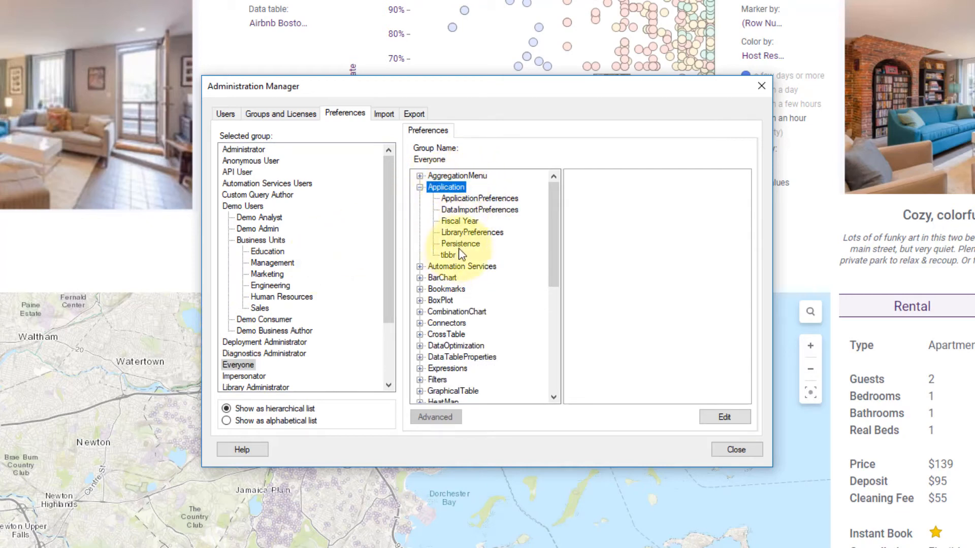
left_click(478, 197)
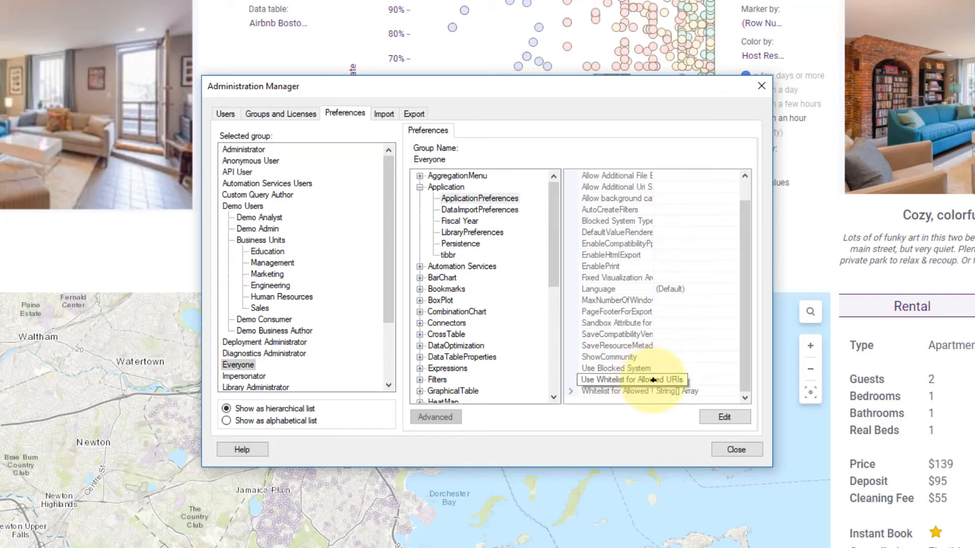
left_click(723, 416)
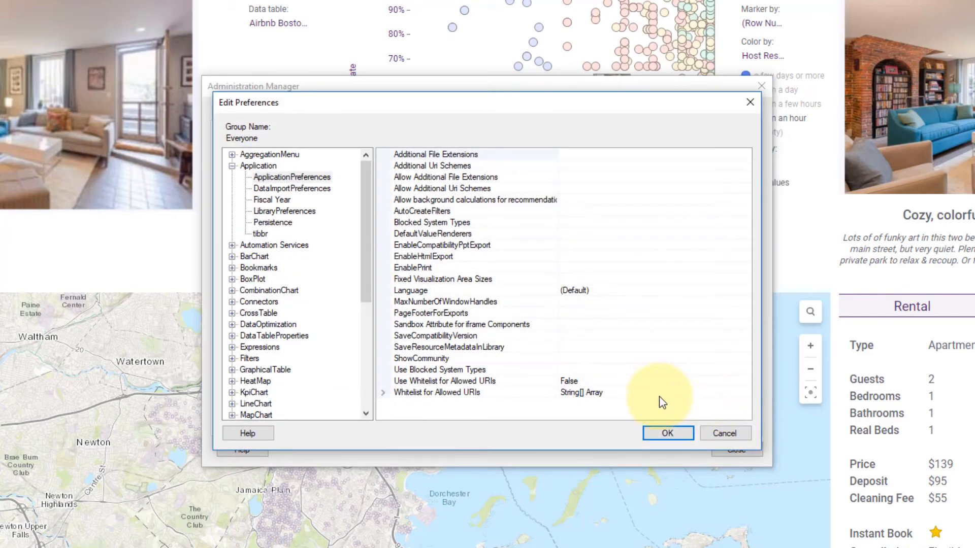
Step: Check Use Whitelist (False) and expand Whitelist for Allowed URIs to show eight addresses
left_click(444, 381)
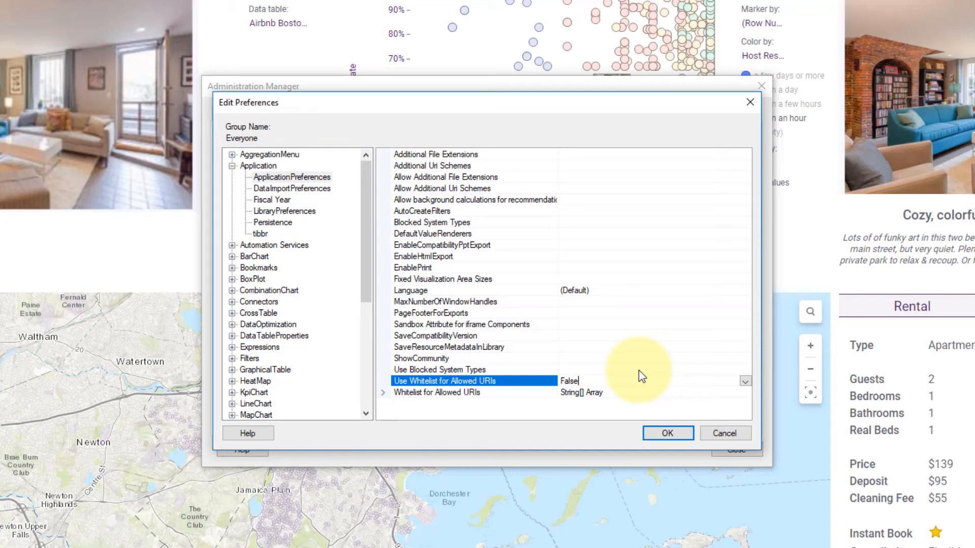
left_click(437, 393)
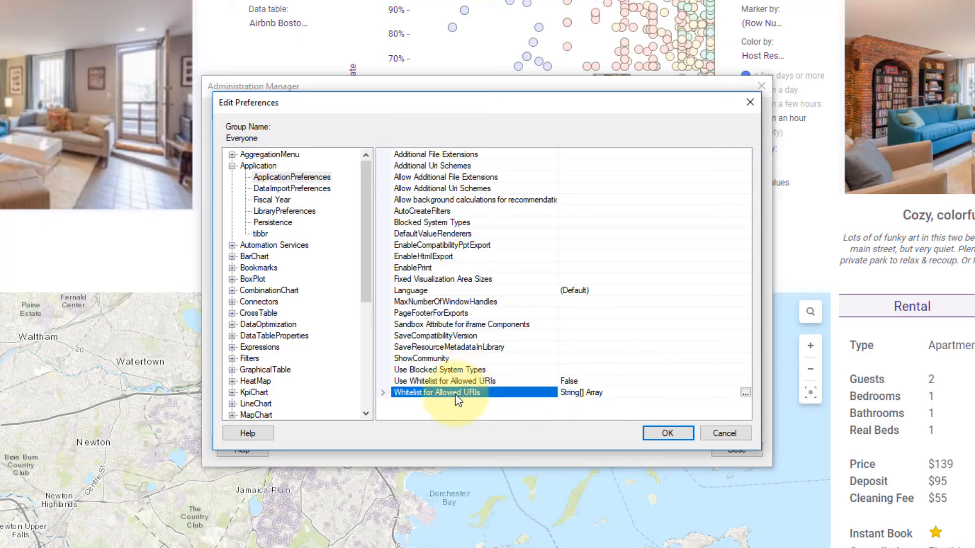
left_click(382, 392)
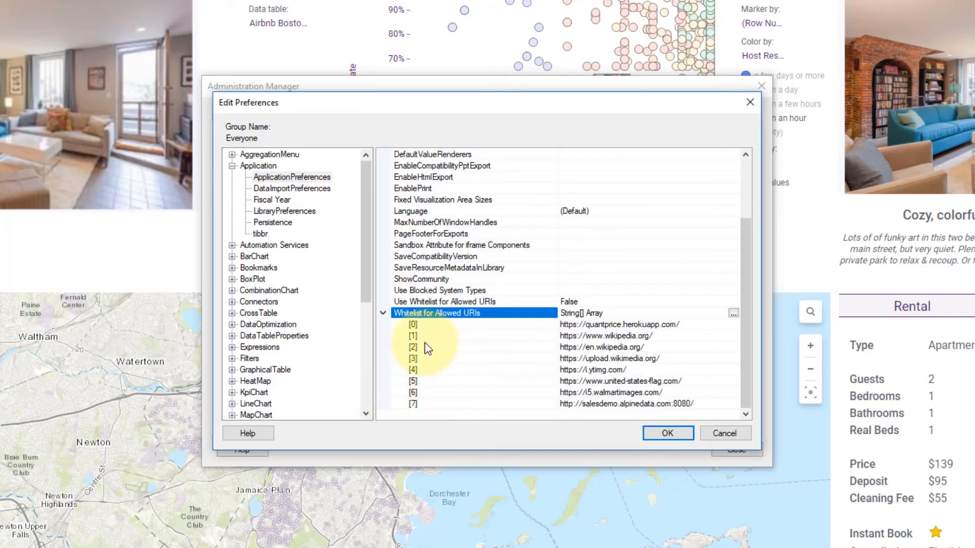